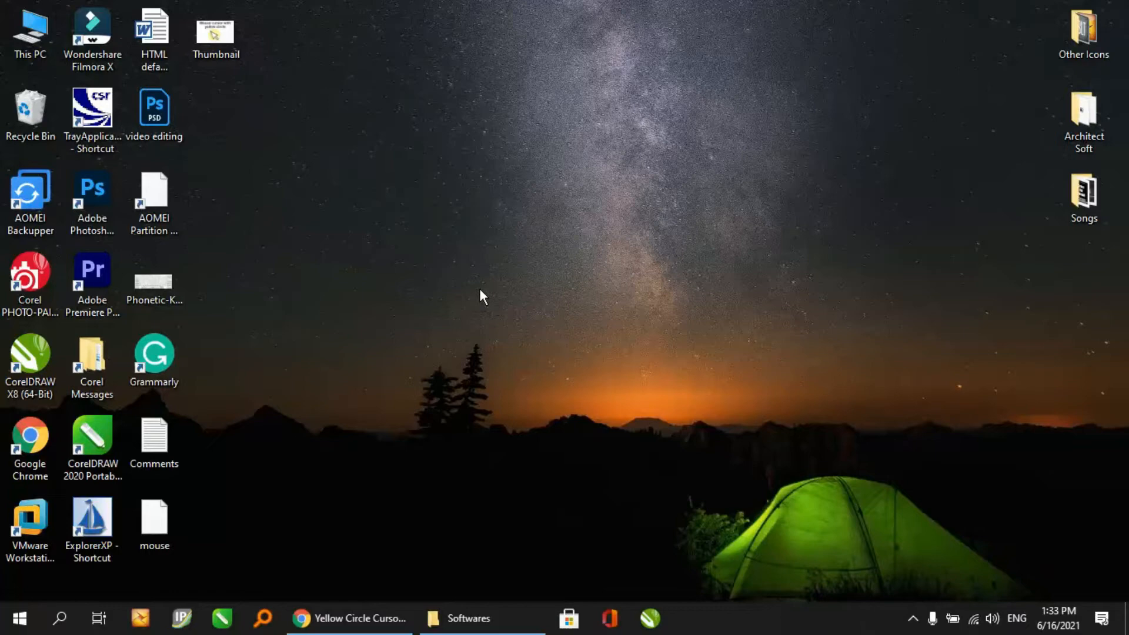
mouse_move(462, 244)
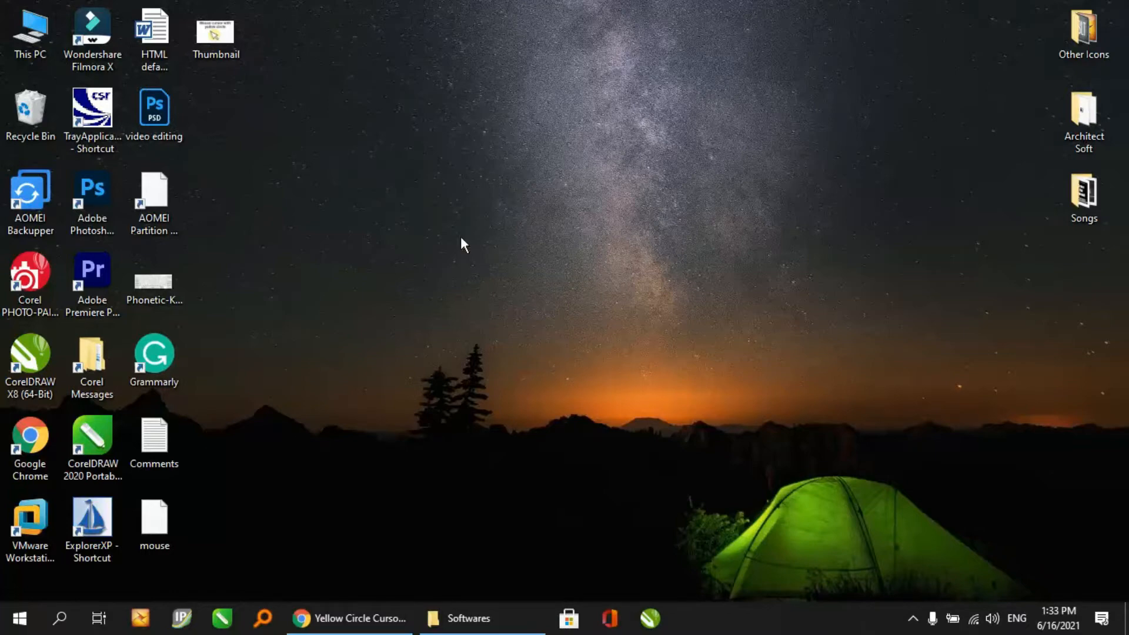
mouse_move(309, 137)
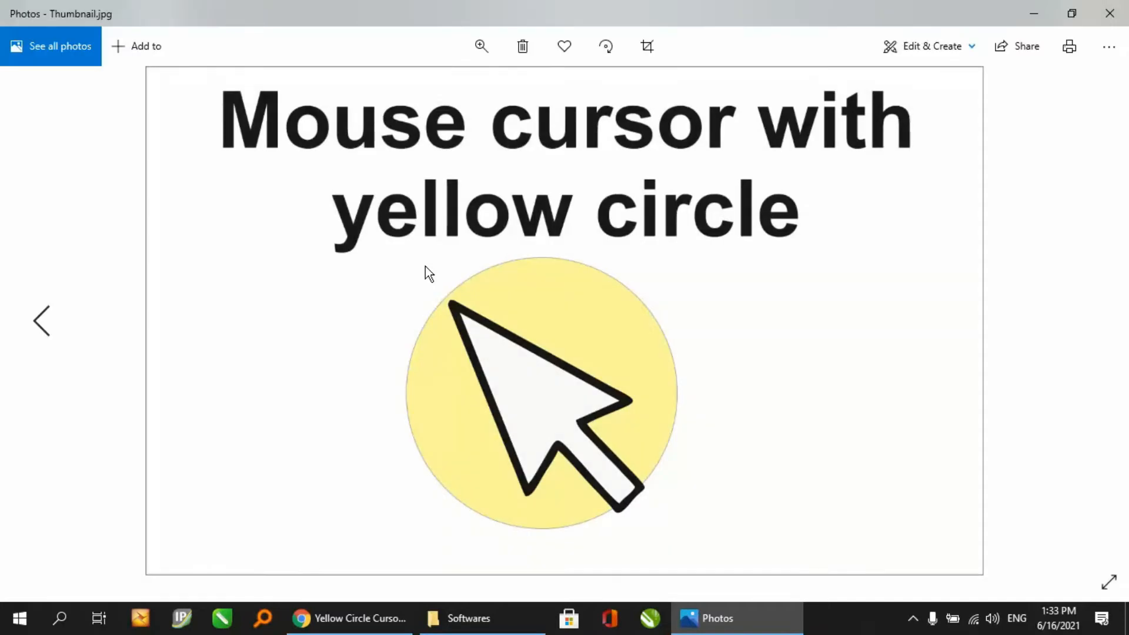
mouse_move(577, 428)
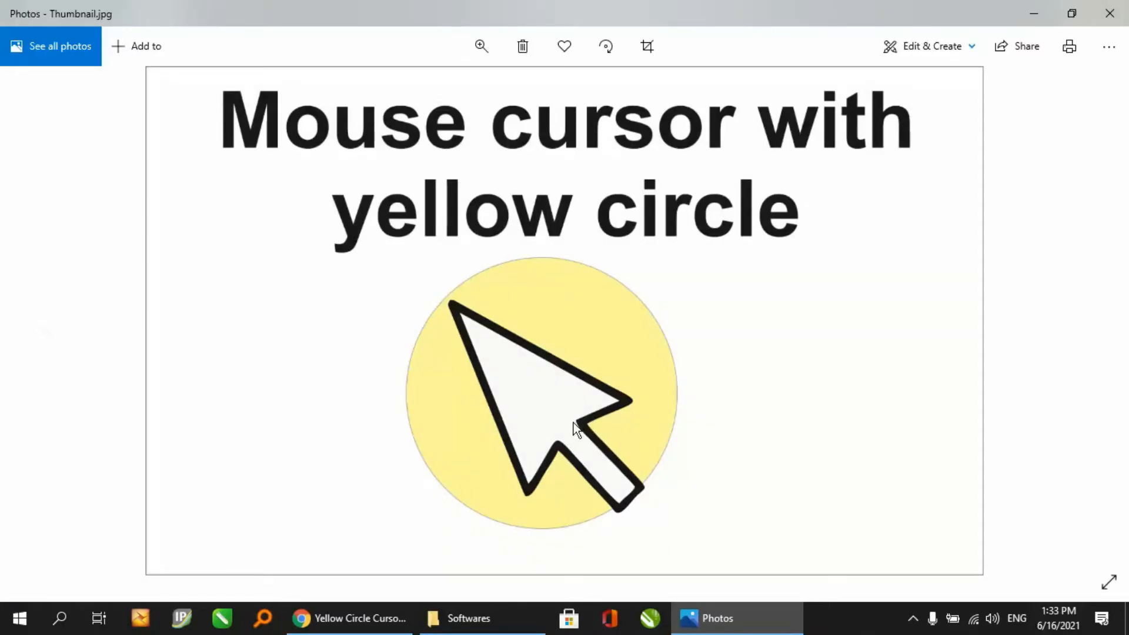
mouse_move(1031, 14)
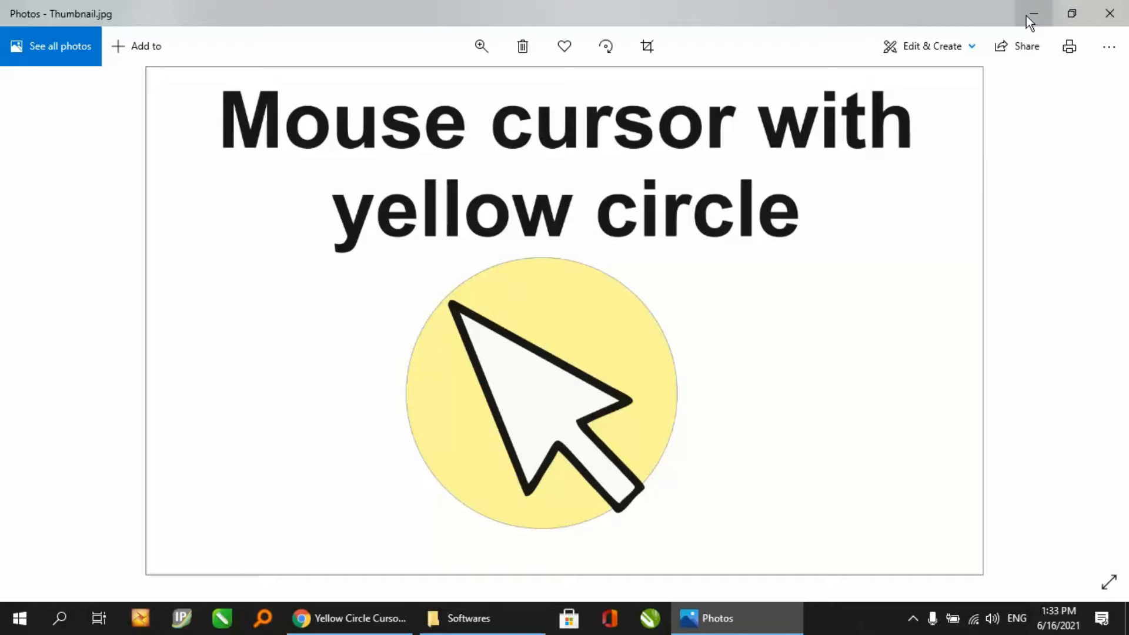
mouse_move(1031, 15)
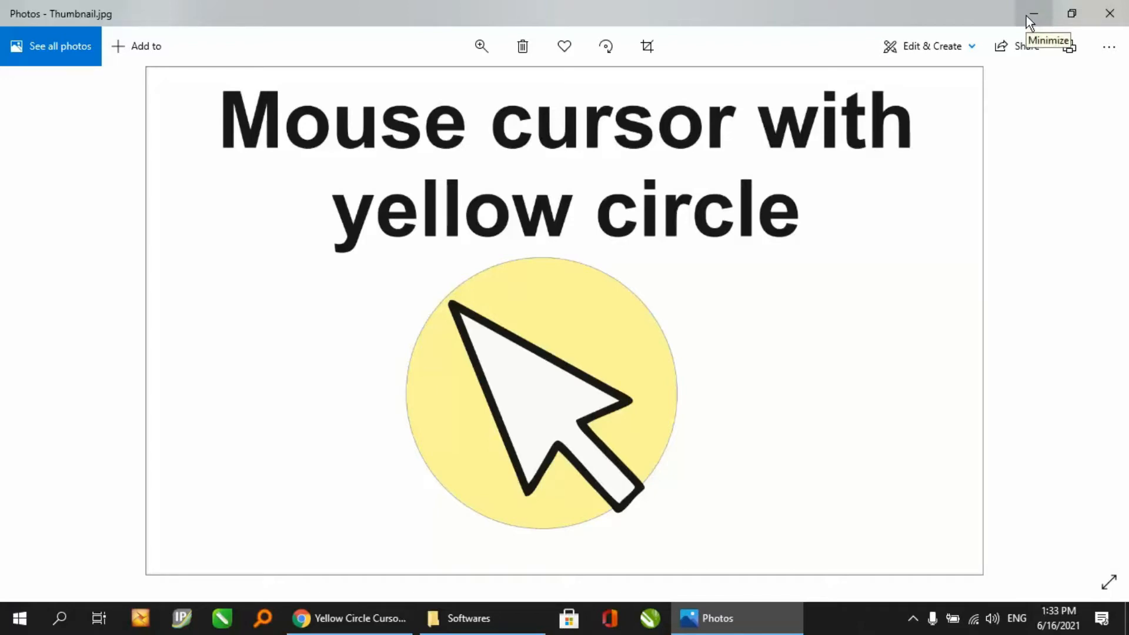
mouse_move(1031, 15)
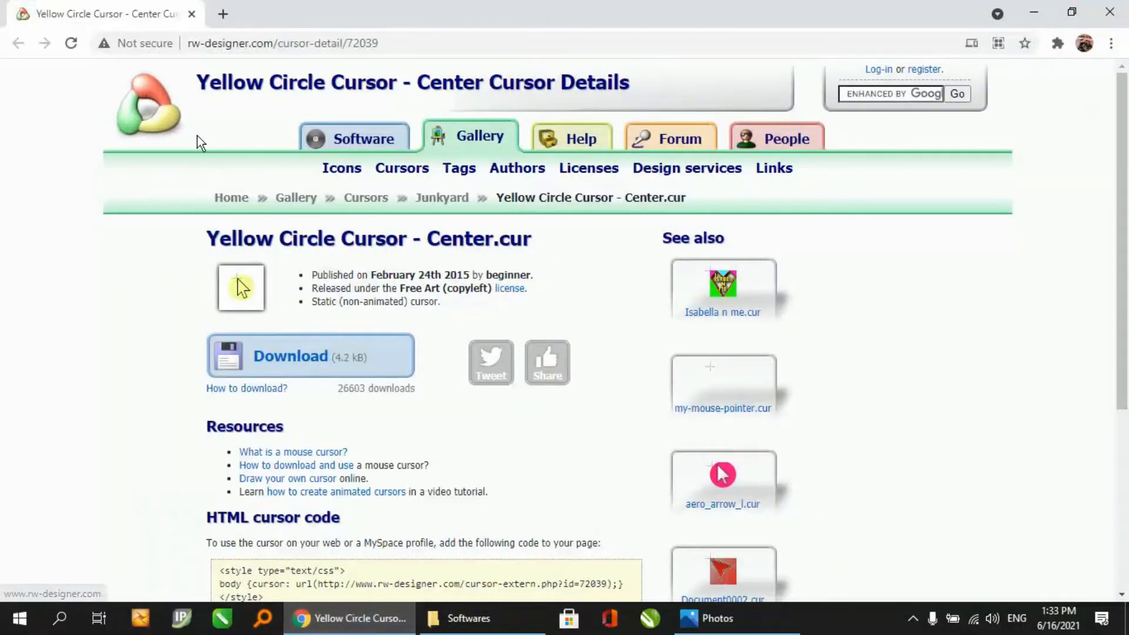
mouse_move(394, 44)
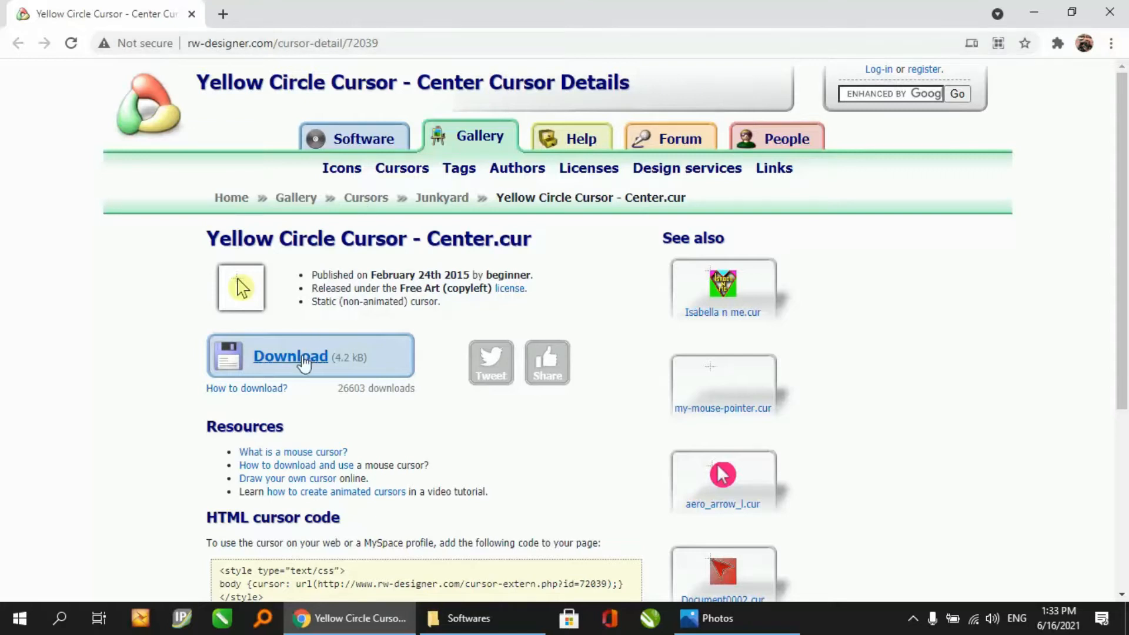
mouse_move(299, 363)
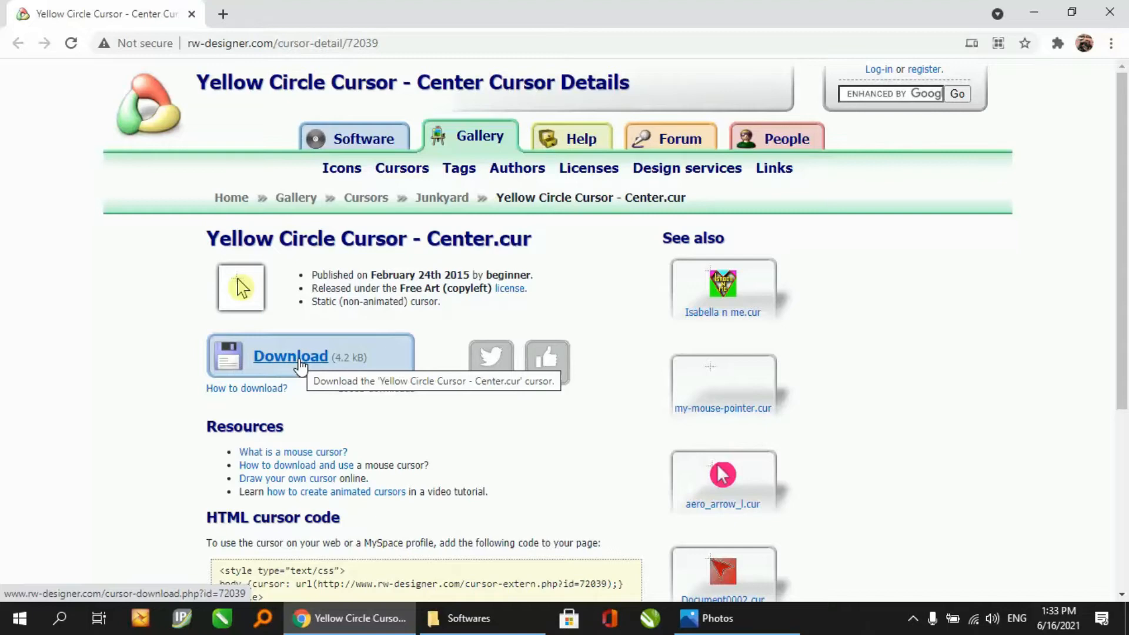
- Download the Yellow Circle Cursor - Center.cur file and show its download options
click(290, 355)
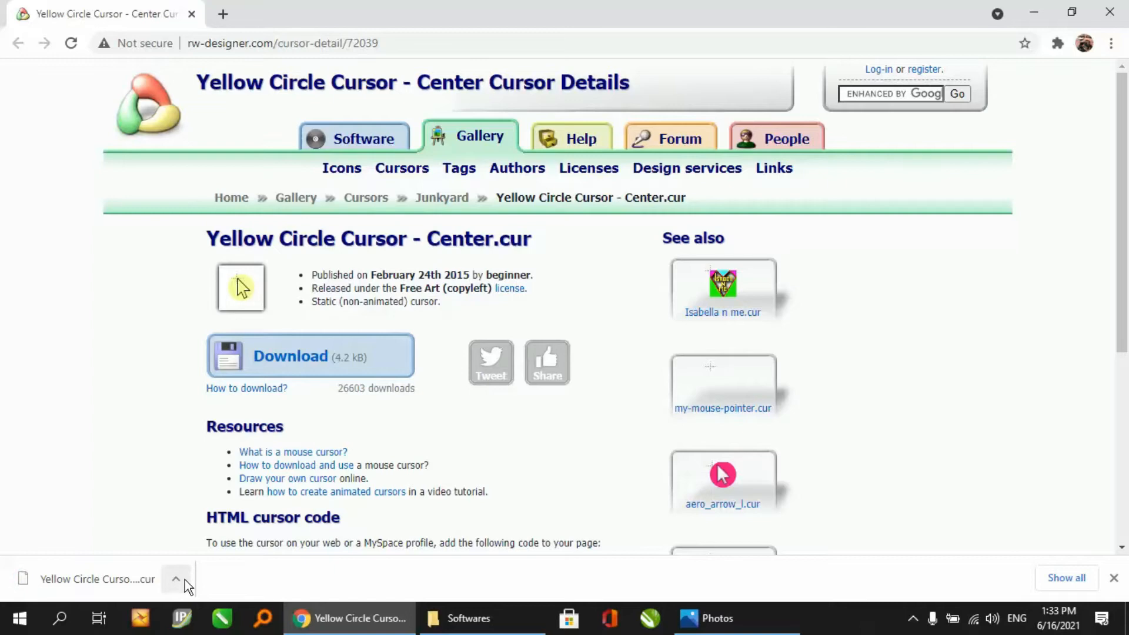
click(175, 578)
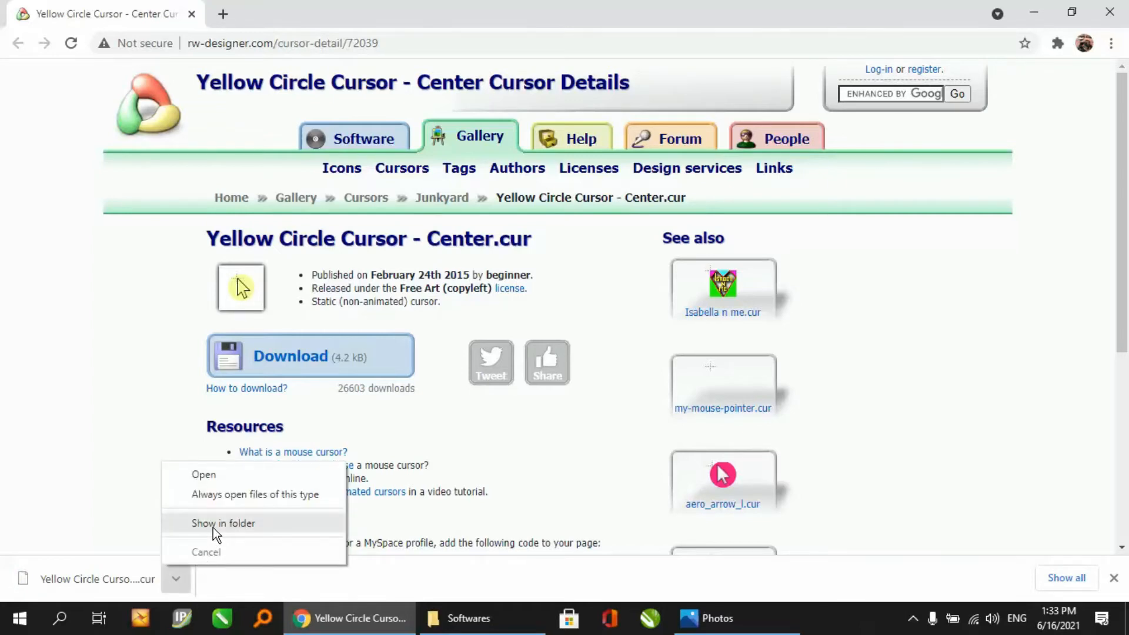
- Show the cursor file in Downloads and cut it from the folder
click(224, 522)
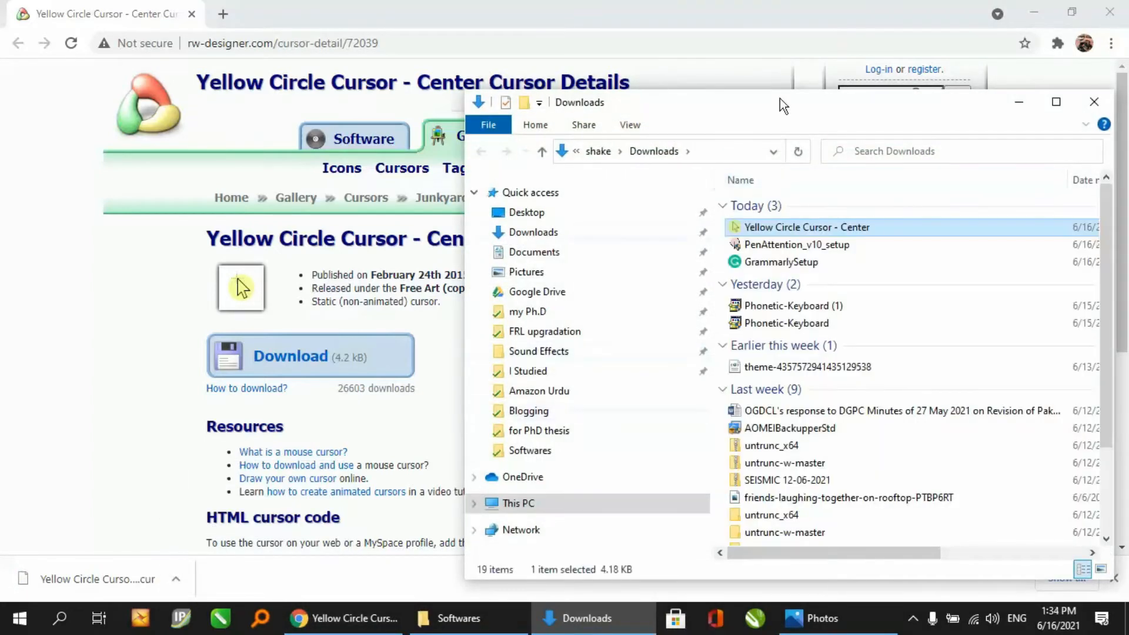
click(1056, 101)
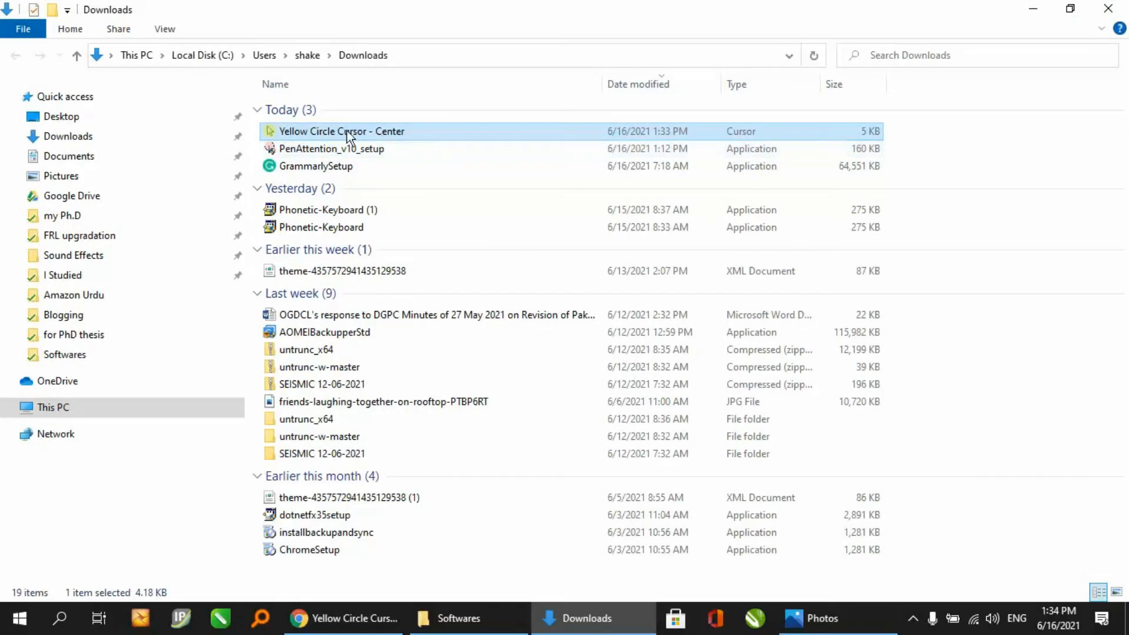
mouse_move(341, 131)
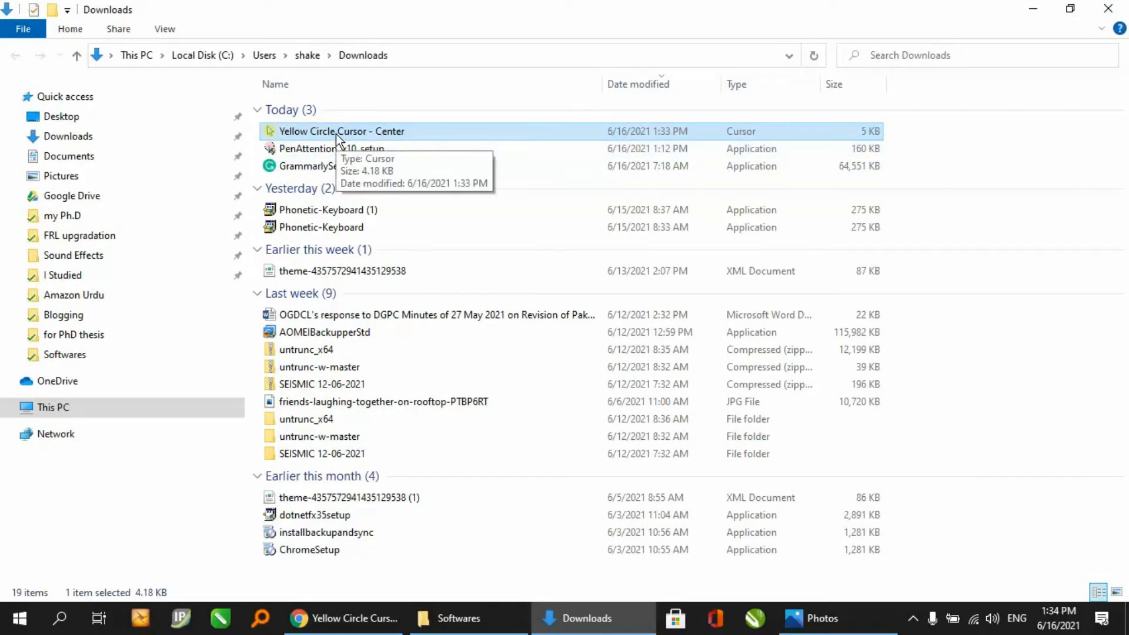
right_click(341, 131)
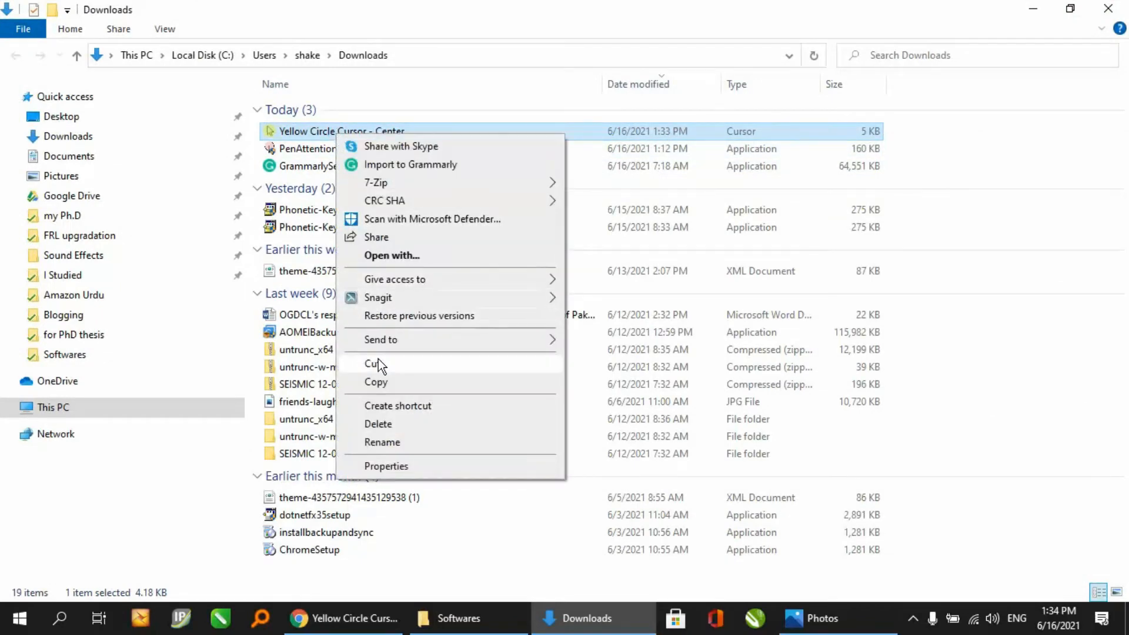
click(345, 618)
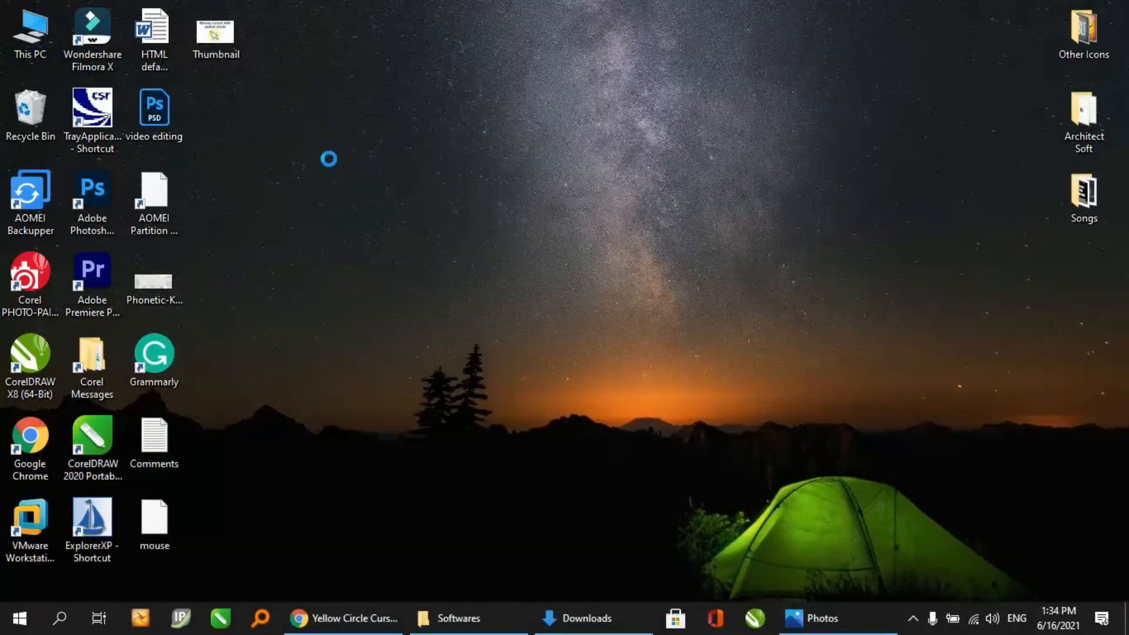
- Paste the cursor file onto the desktop and place it beside the Thumbnail icon
click(328, 158)
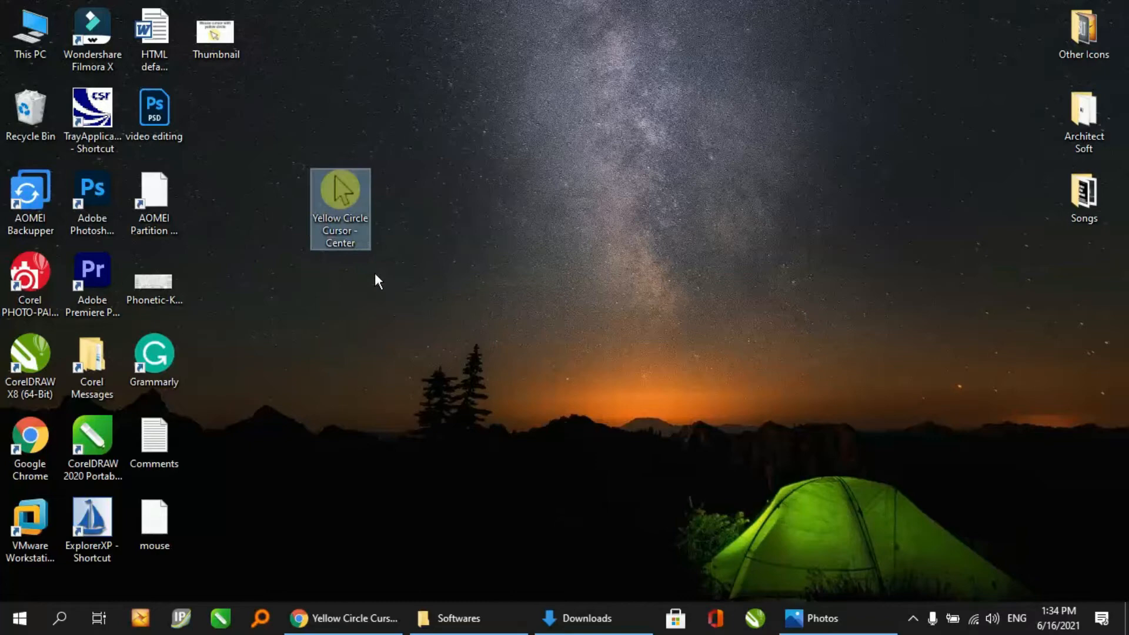
drag(339, 209, 217, 125)
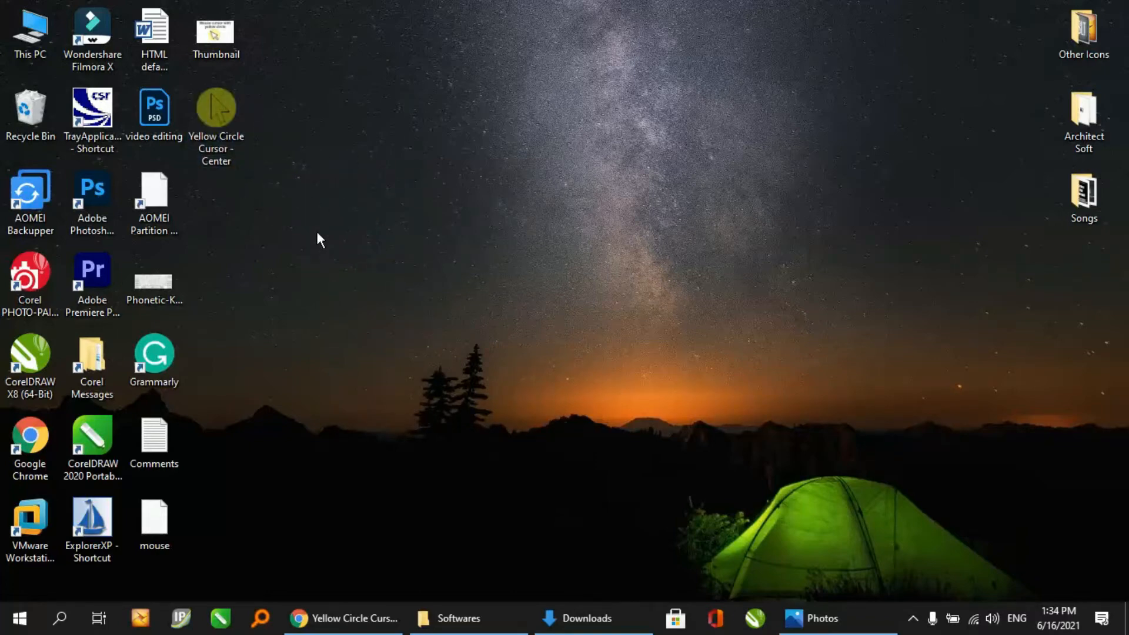
mouse_move(310, 237)
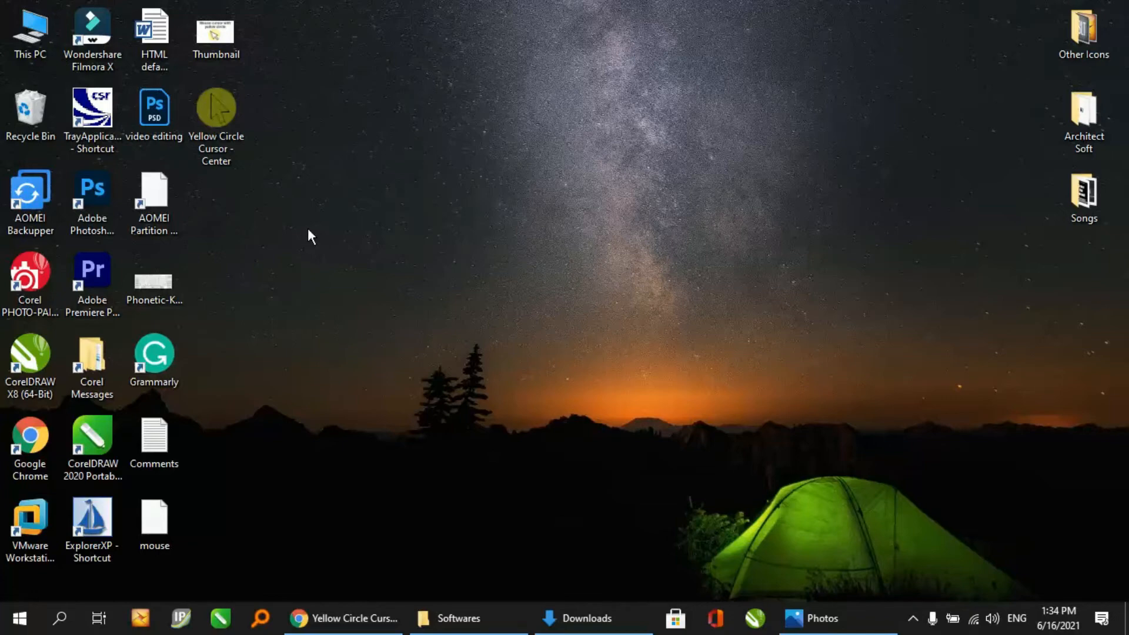
mouse_move(18, 617)
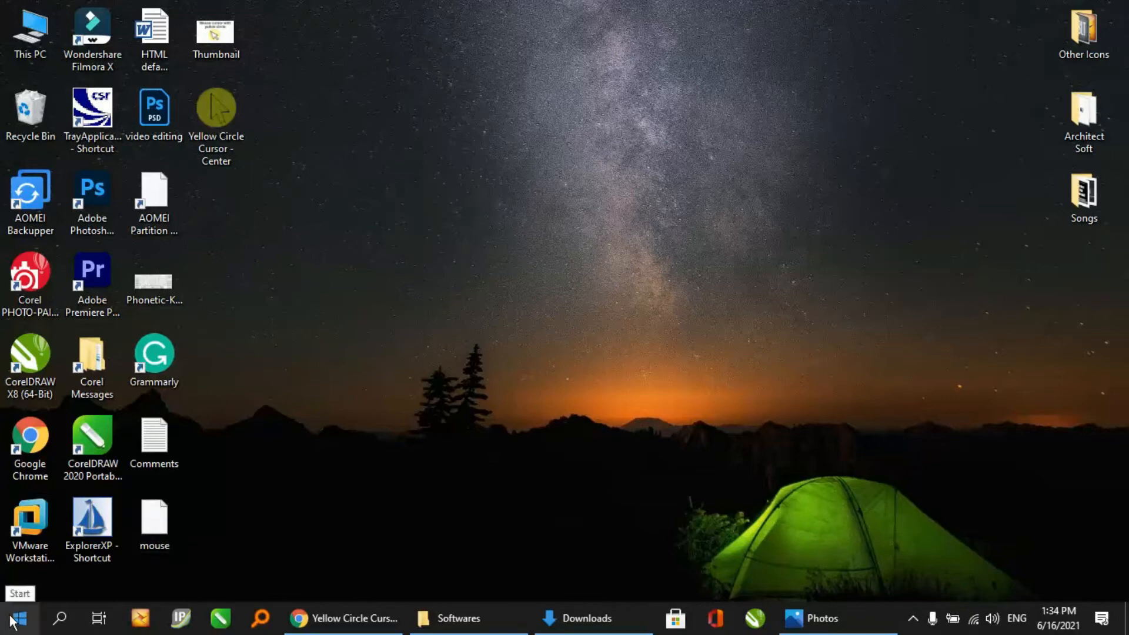
- Search the Start menu for "mouse settings"
click(12, 617)
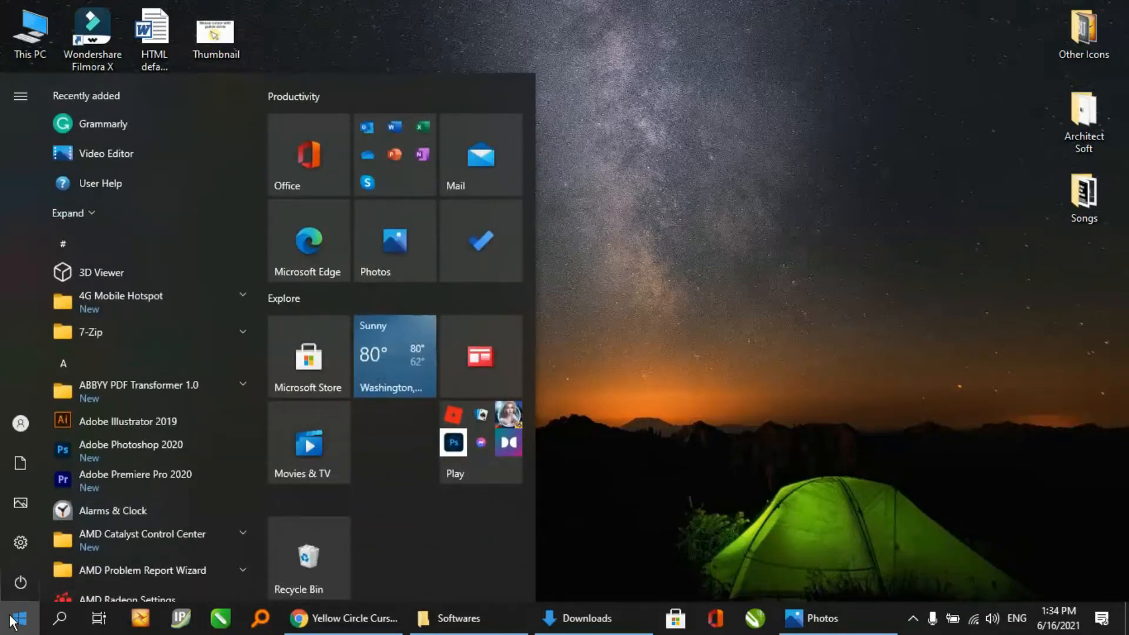
text(m)
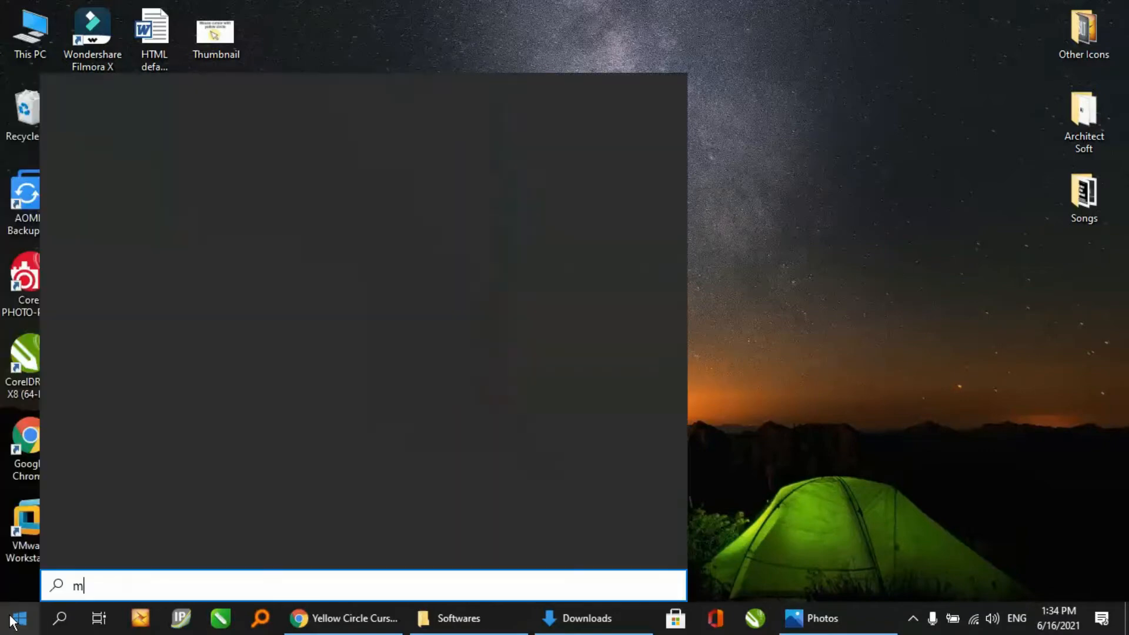
text(ouse settings)
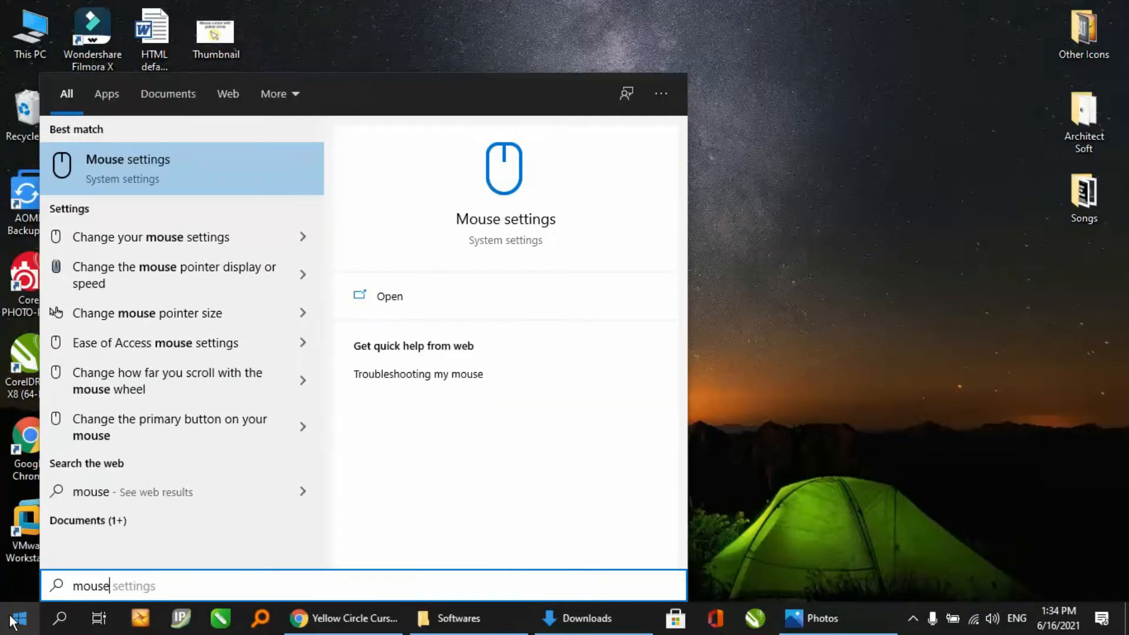
mouse_move(241, 237)
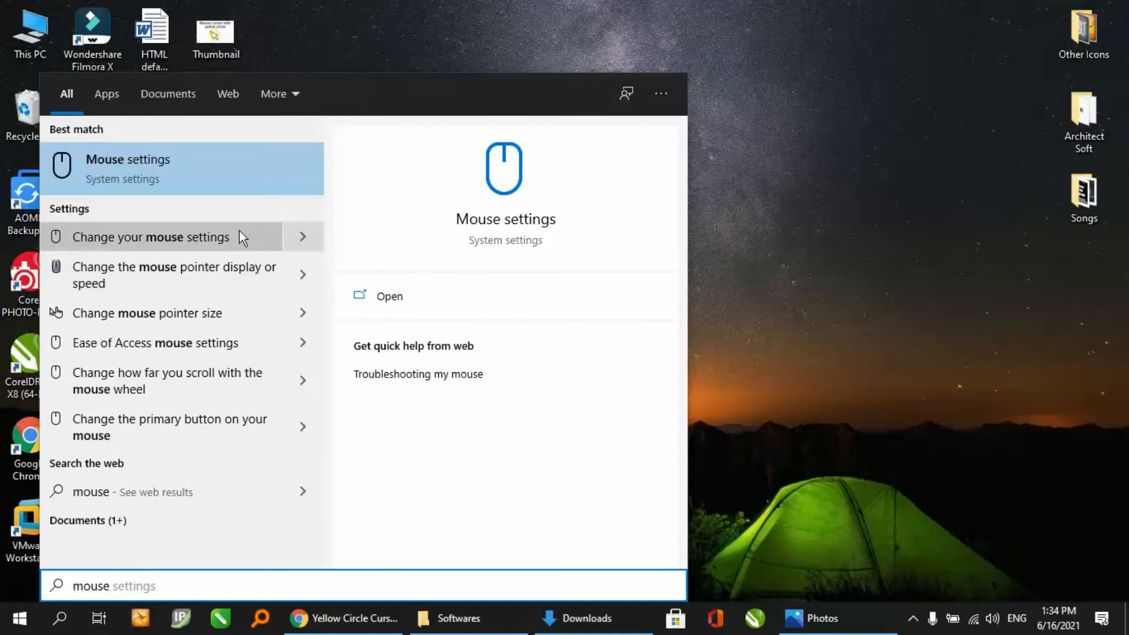
mouse_move(177, 241)
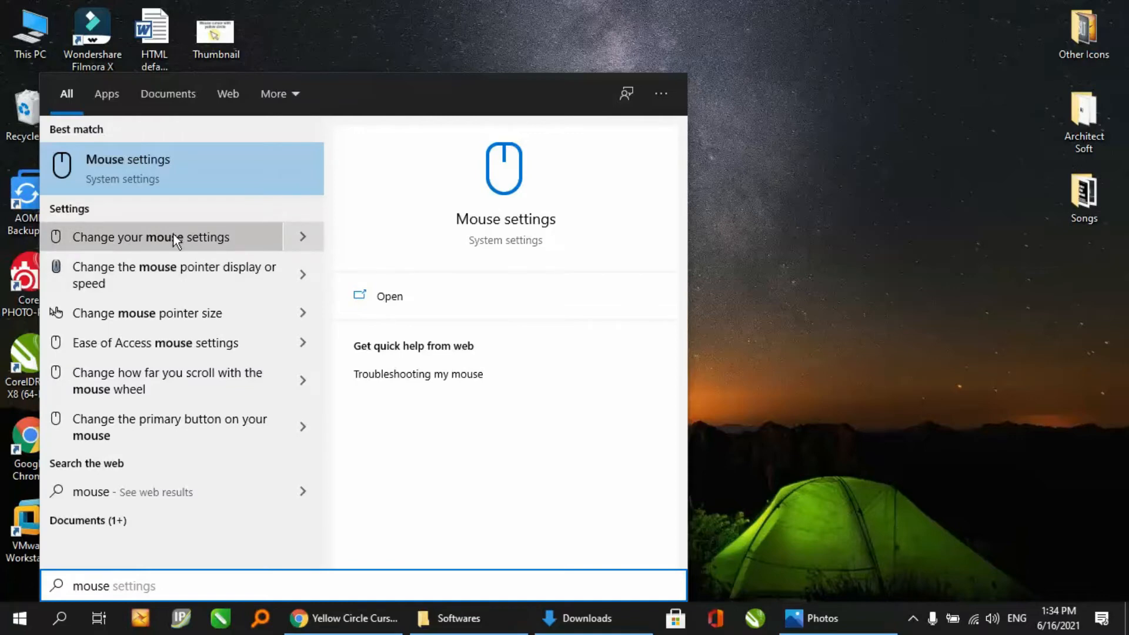
mouse_move(120, 252)
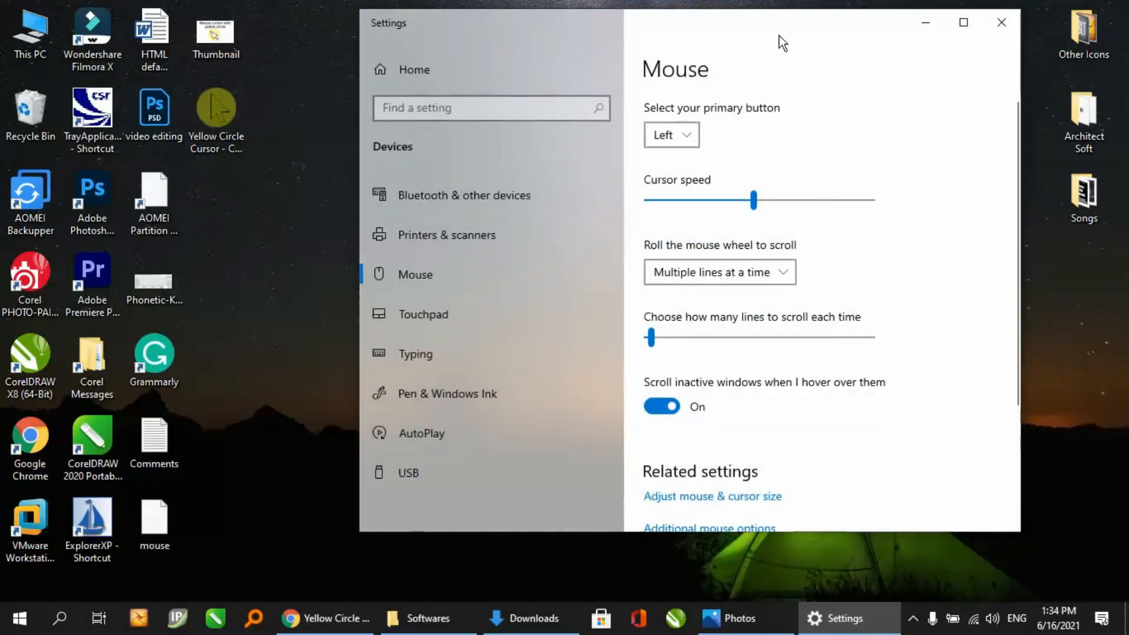
- Maximize Settings and bring up the Additional mouse options dialog
click(963, 22)
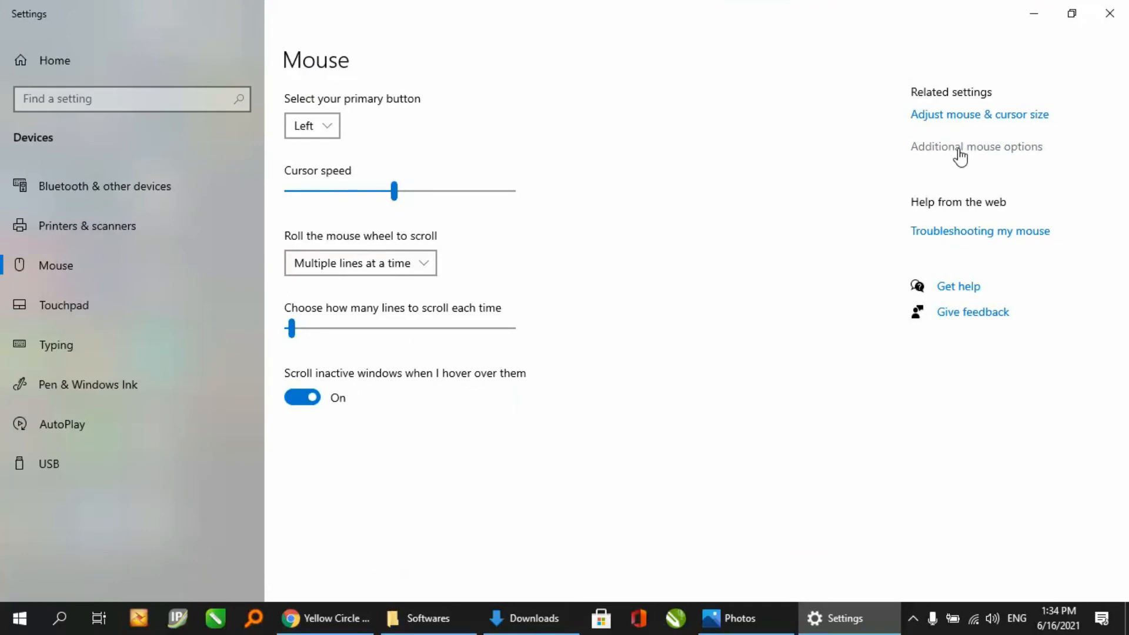
click(976, 146)
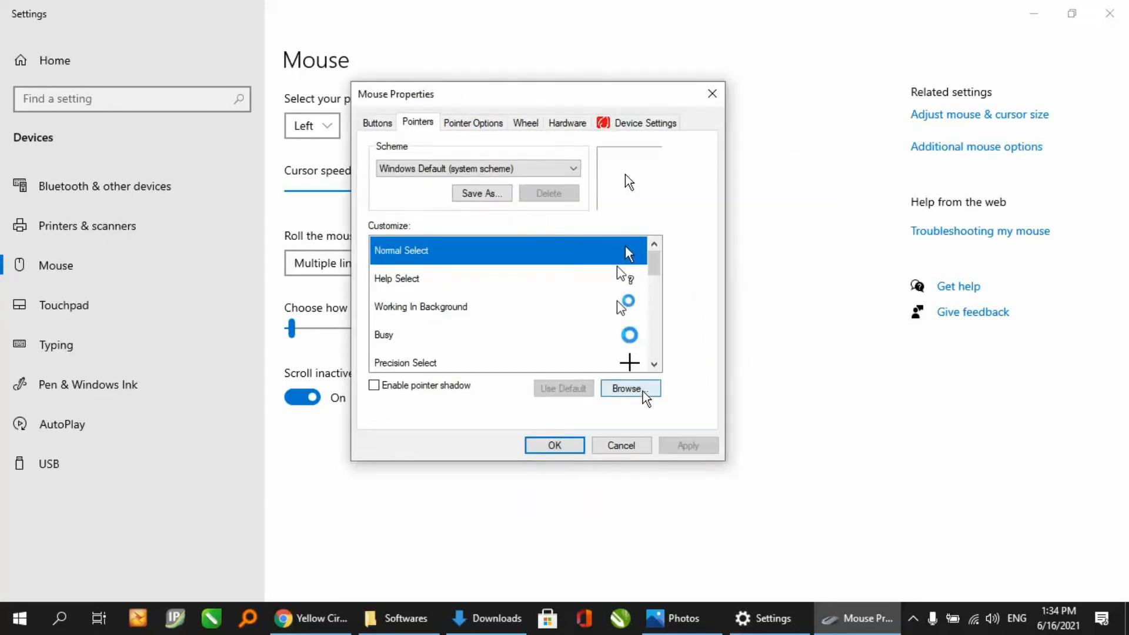
- Browse to the desktop and load Yellow Circle Cursor - Center as the Normal Select pointer
click(627, 389)
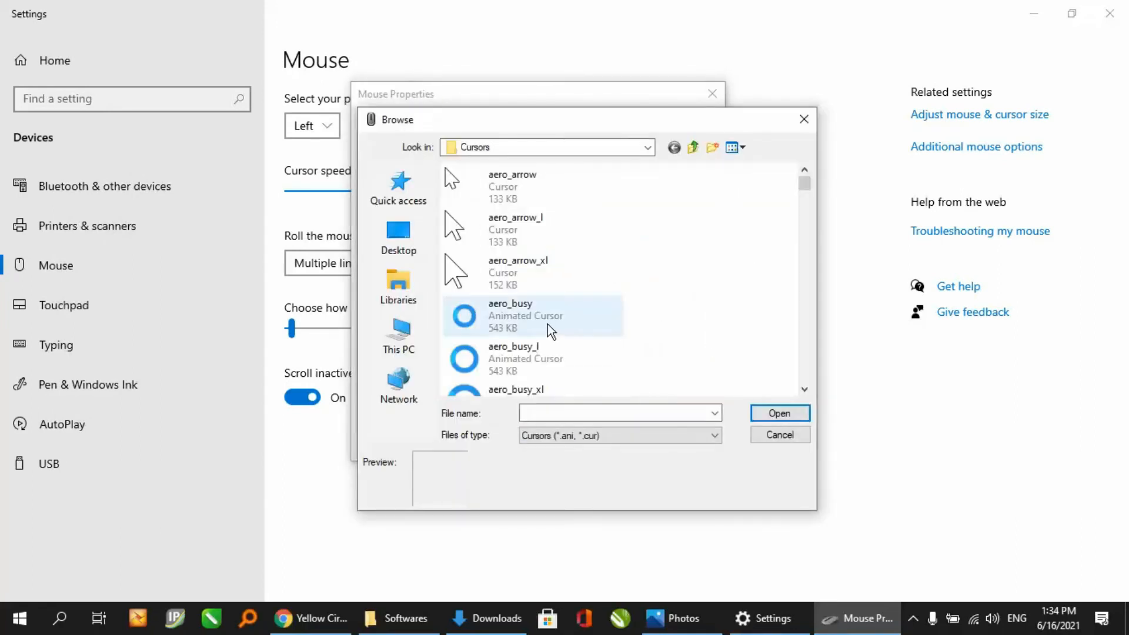
click(398, 238)
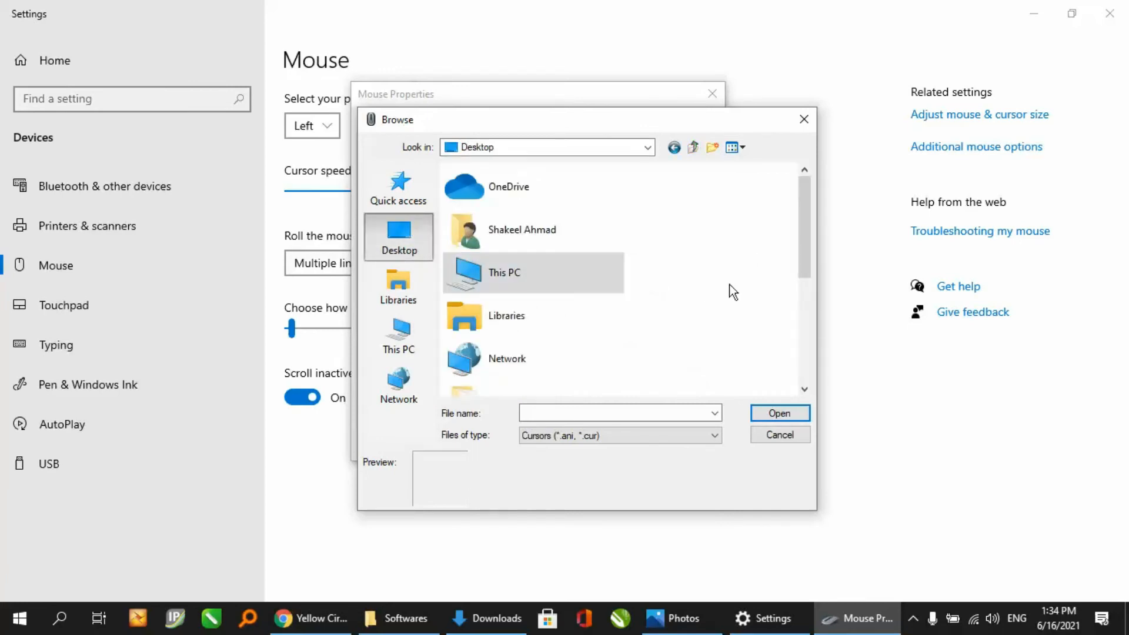
scroll(down, 3)
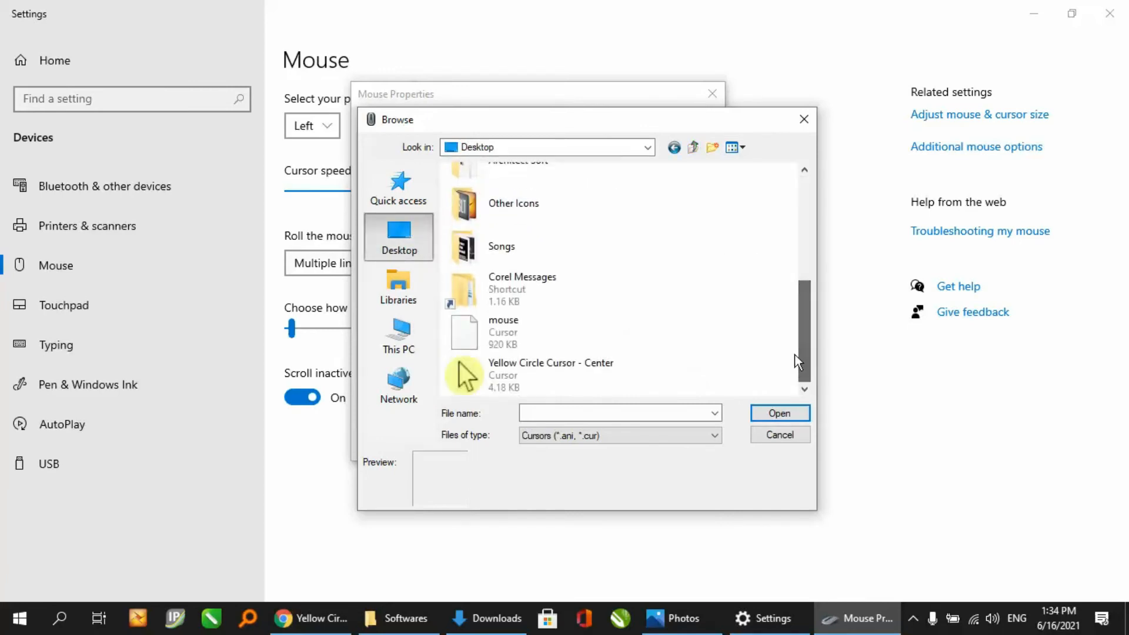
click(533, 373)
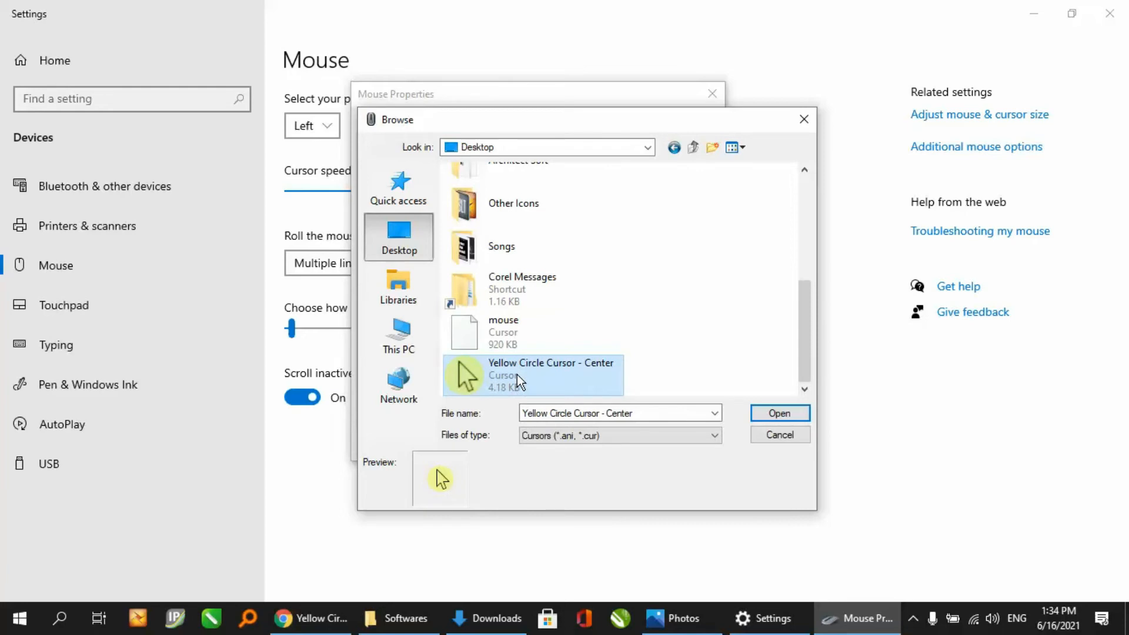
mouse_move(519, 377)
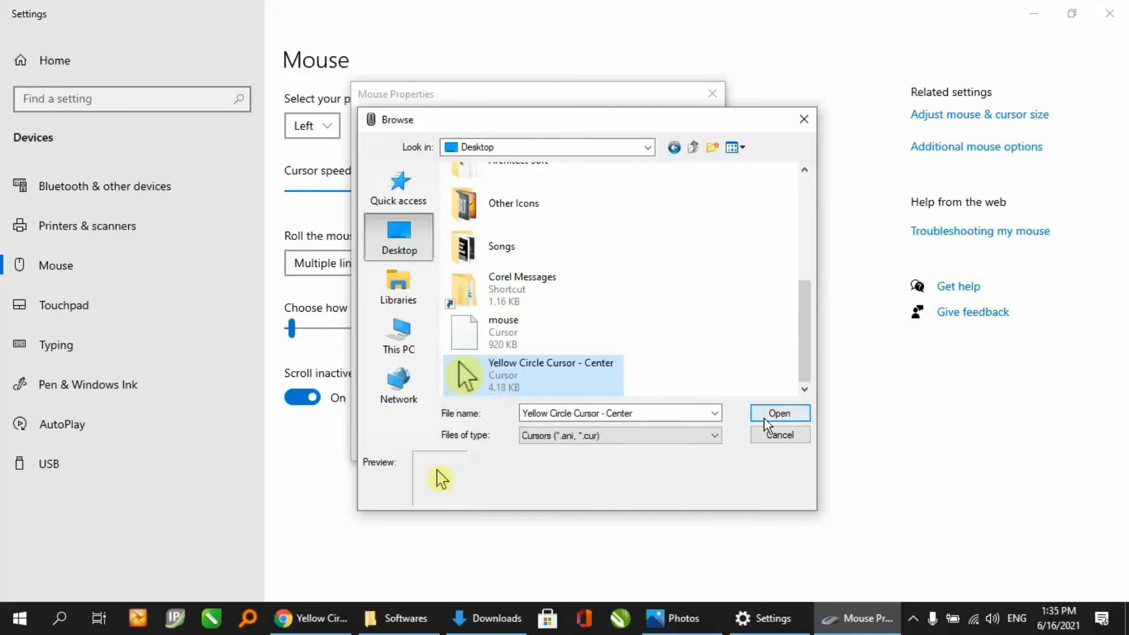
click(779, 413)
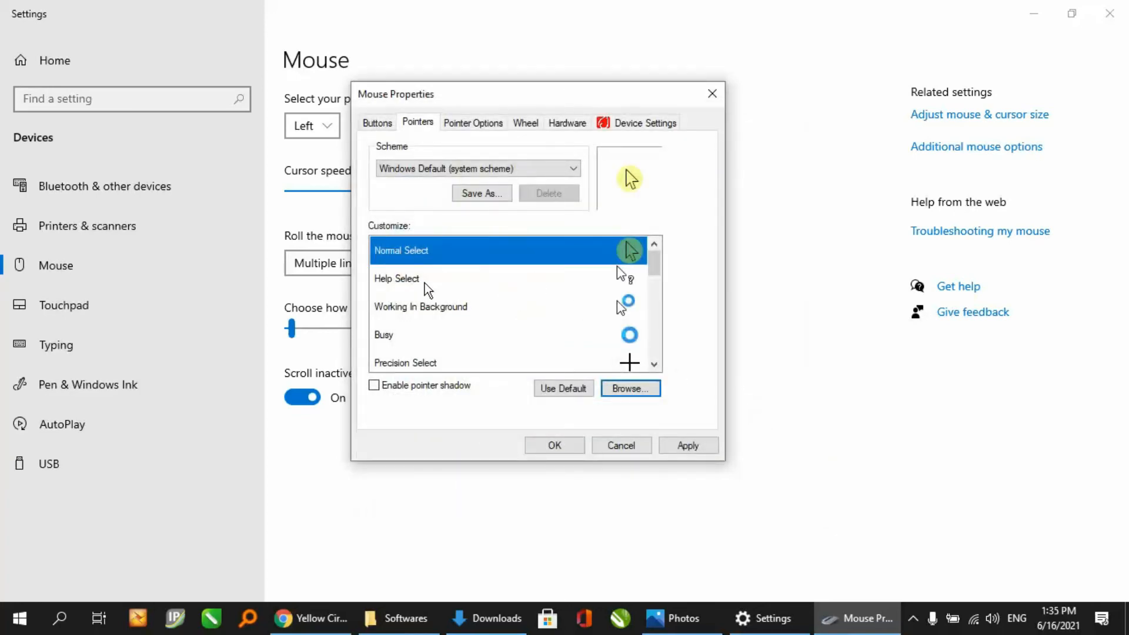
mouse_move(506, 264)
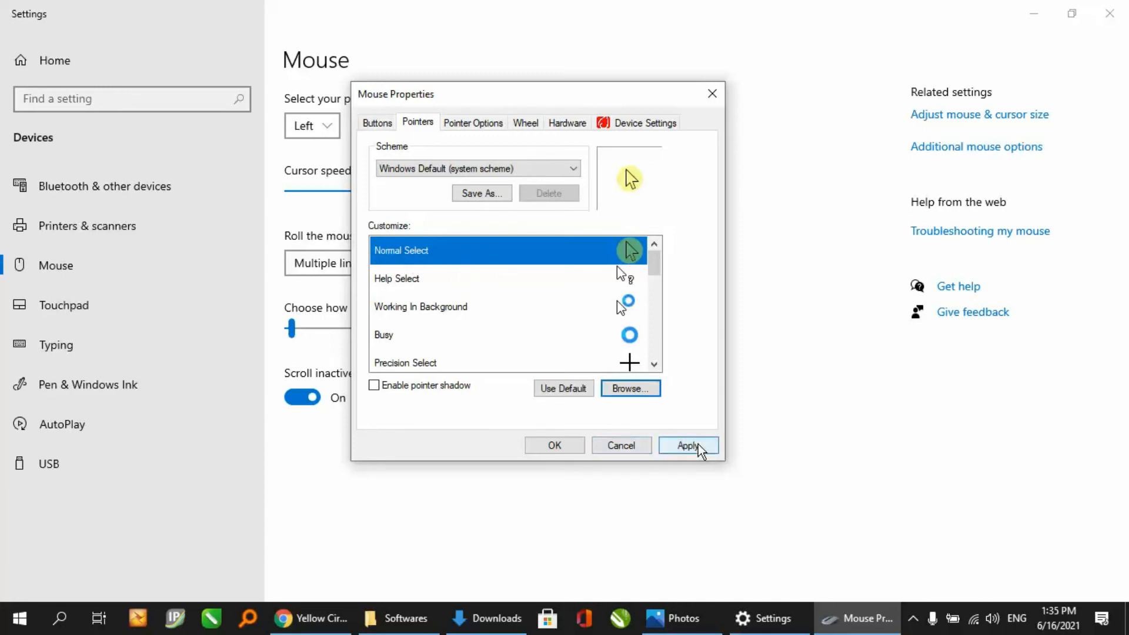
- Apply the yellow circle Normal Select pointer
click(687, 444)
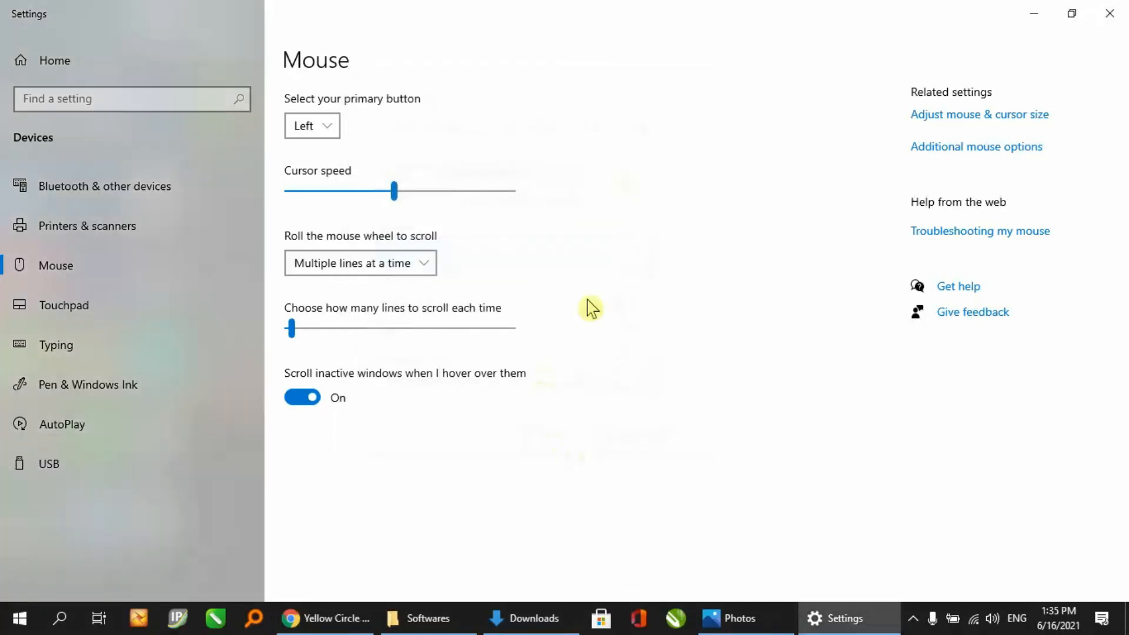
mouse_move(660, 315)
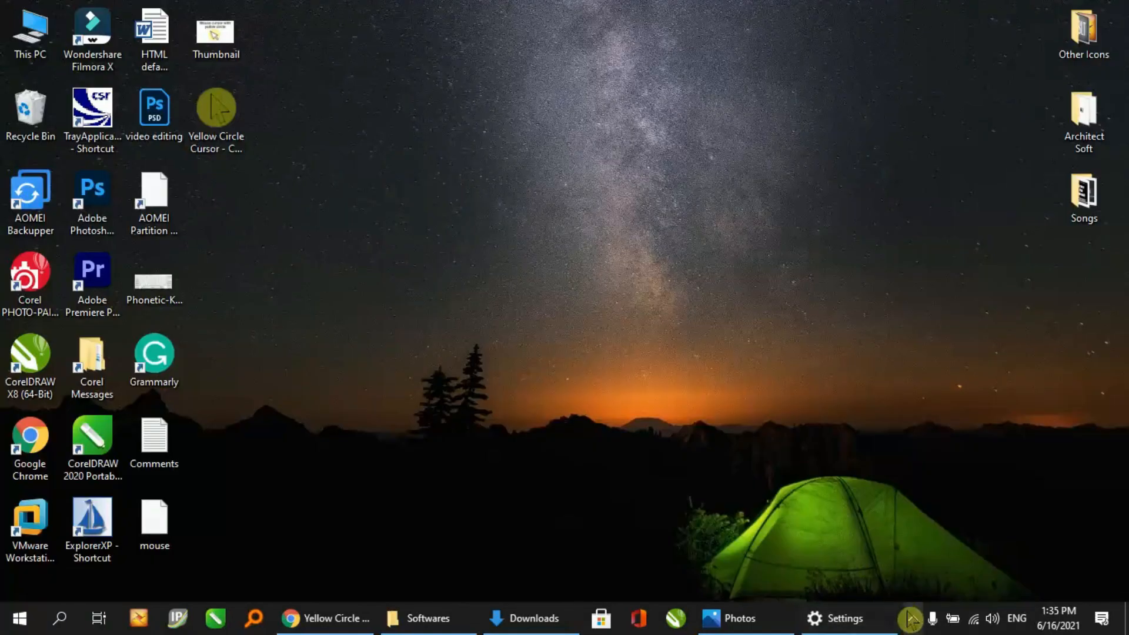
mouse_move(909, 617)
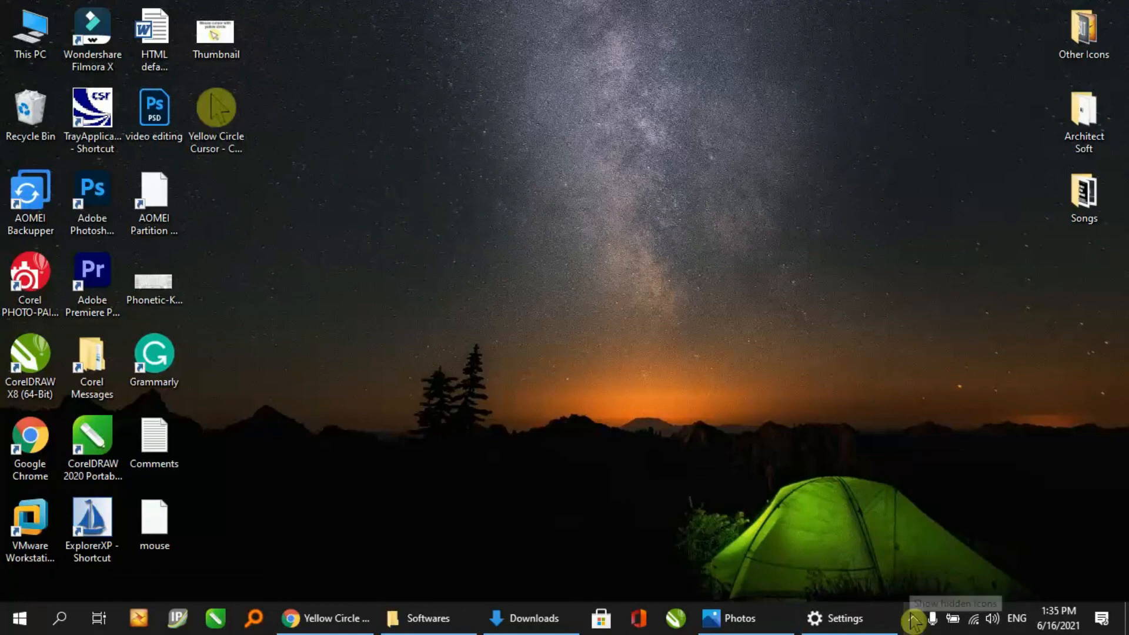